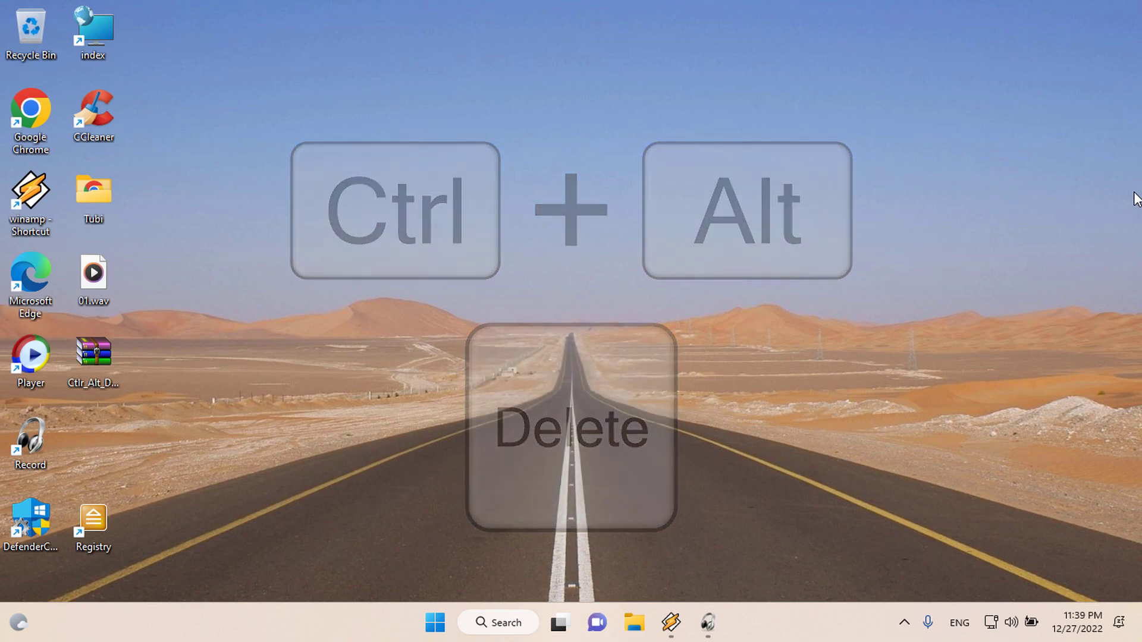
Step: Check the current Ctrl+Alt+Del security screen options twice and return to the desktop
key("ctrl+alt+delete")
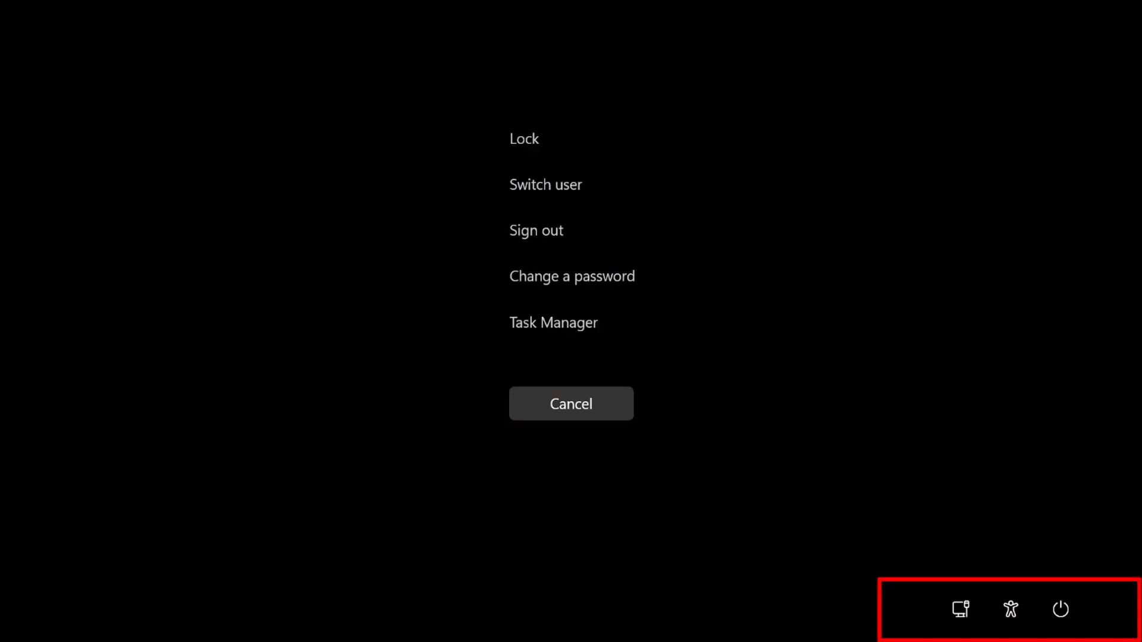
left_click(570, 403)
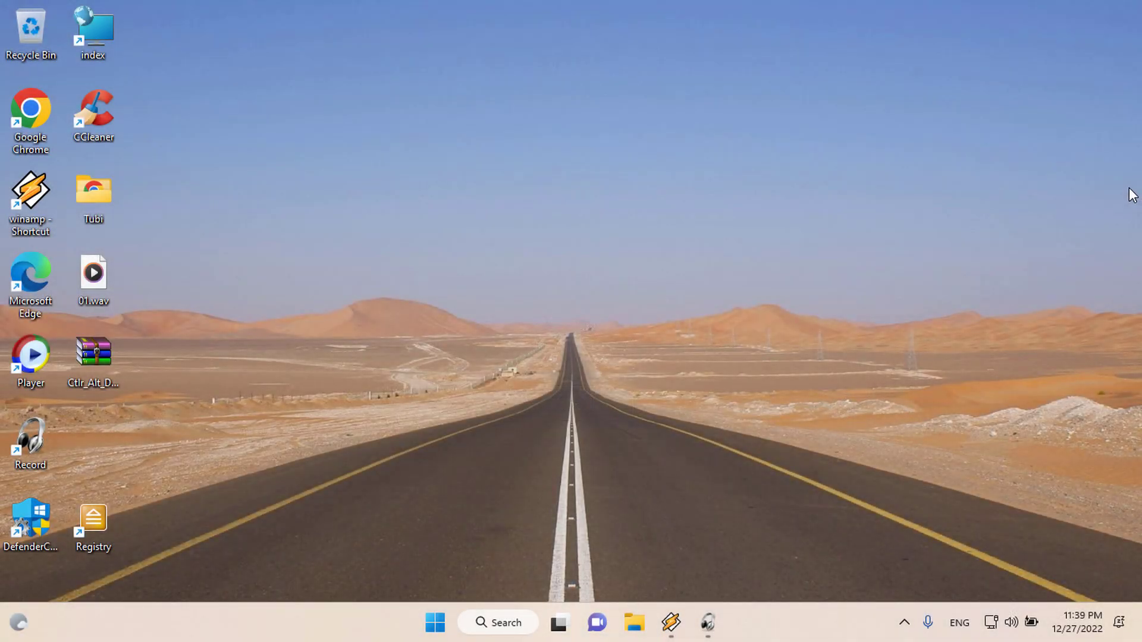
key("Ctrl+Alt+Delete")
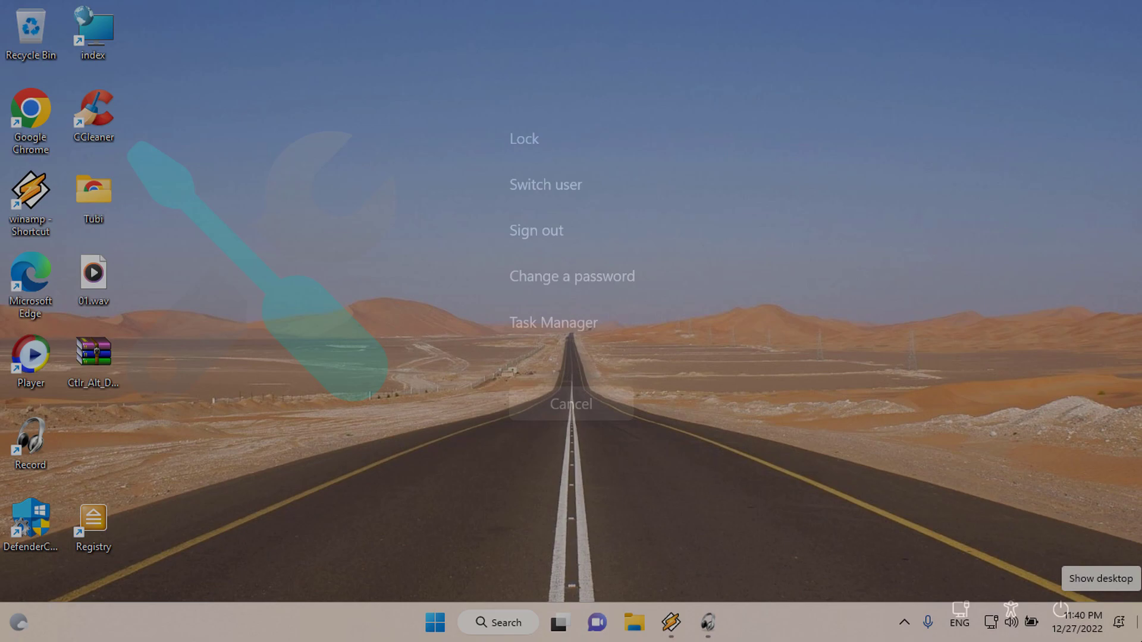
left_click(570, 403)
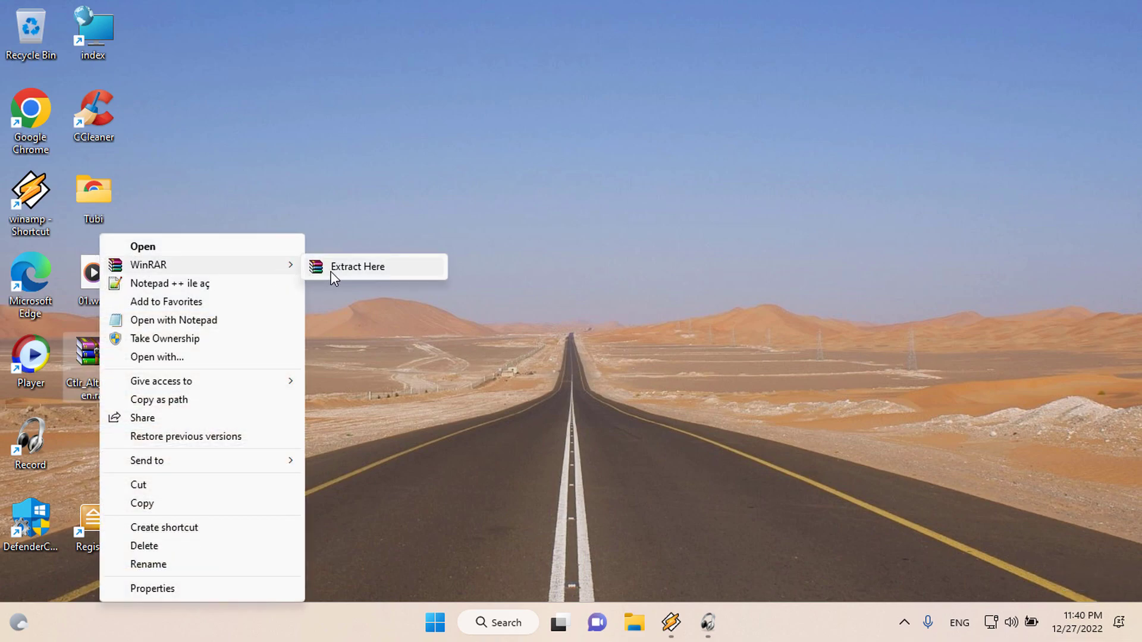
Step: Extract the Ctrl_Alt_Del archive onto the desktop and run the extracted .vbs script
left_click(357, 266)
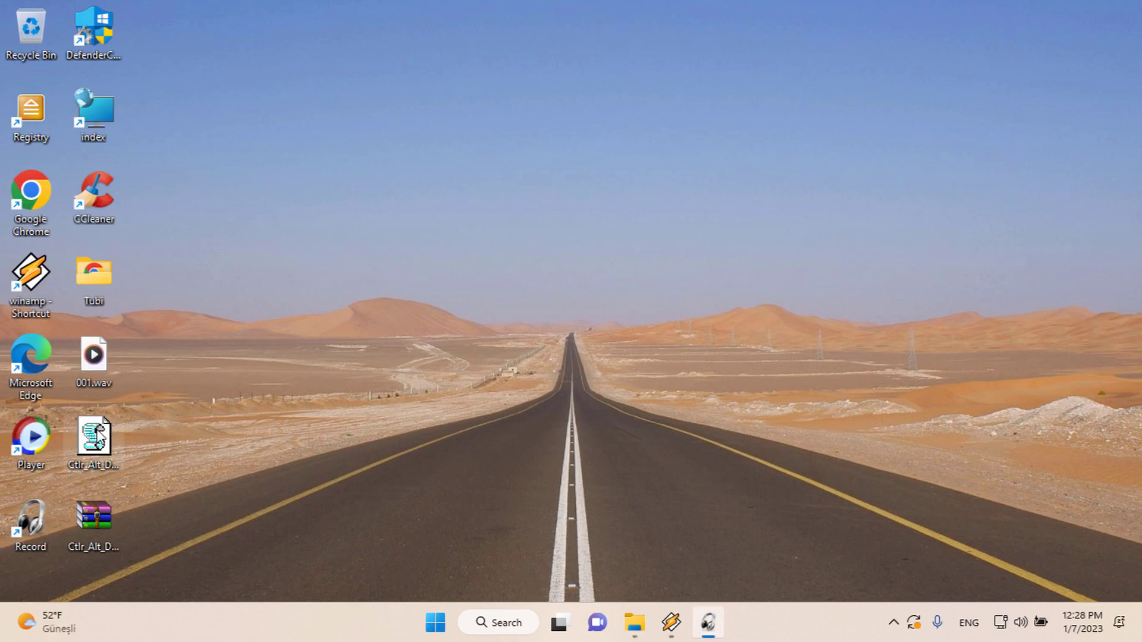
double_click(93, 436)
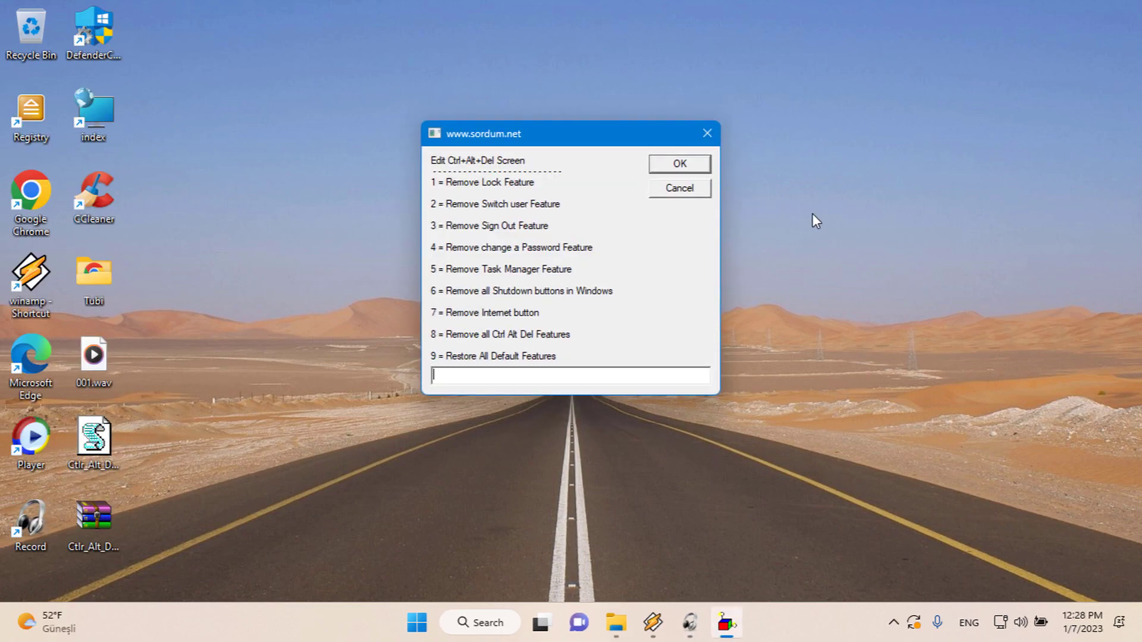
Step: Enter option 1 in the script prompt to remove the Lock feature
type("1")
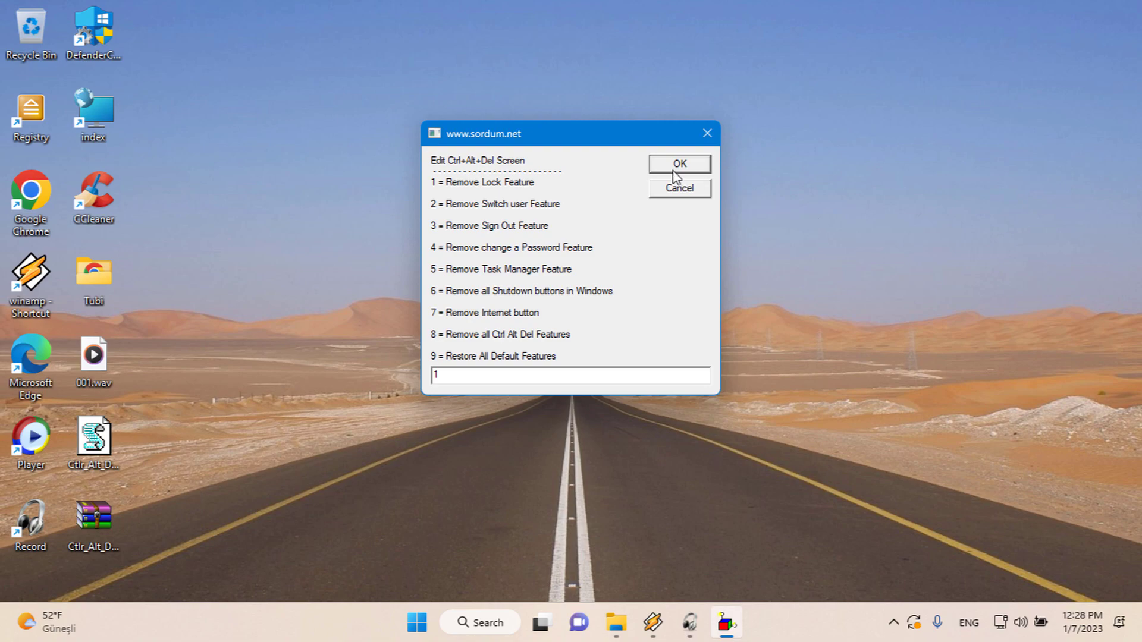
left_click(679, 163)
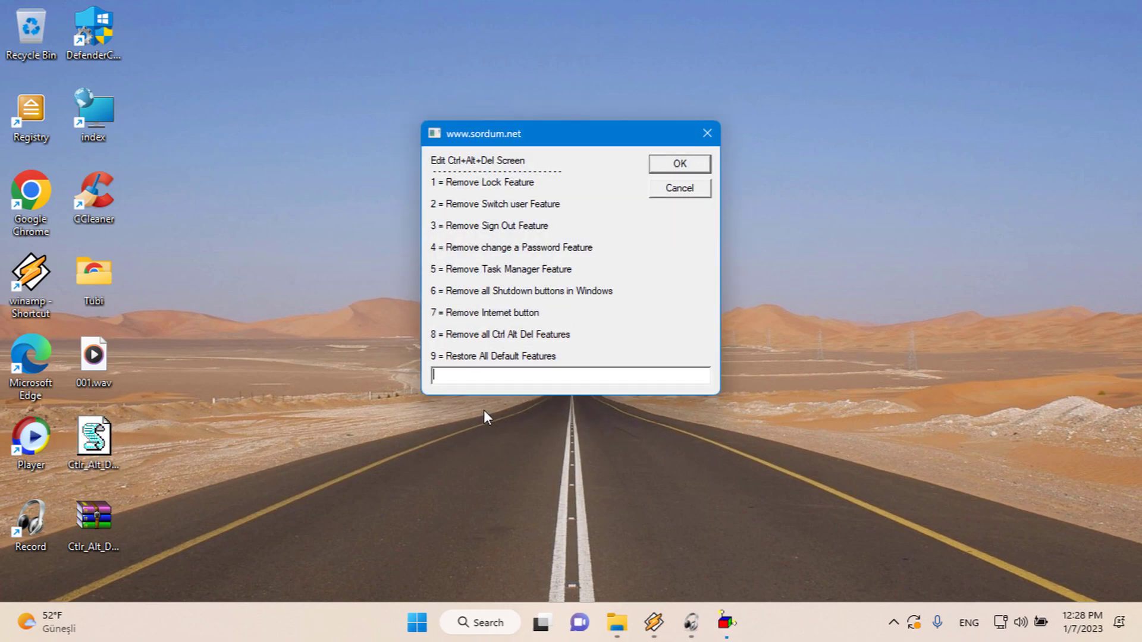
Step: Enter option 2 to remove Switch user, verify the security screen, then relaunch the script
type("2")
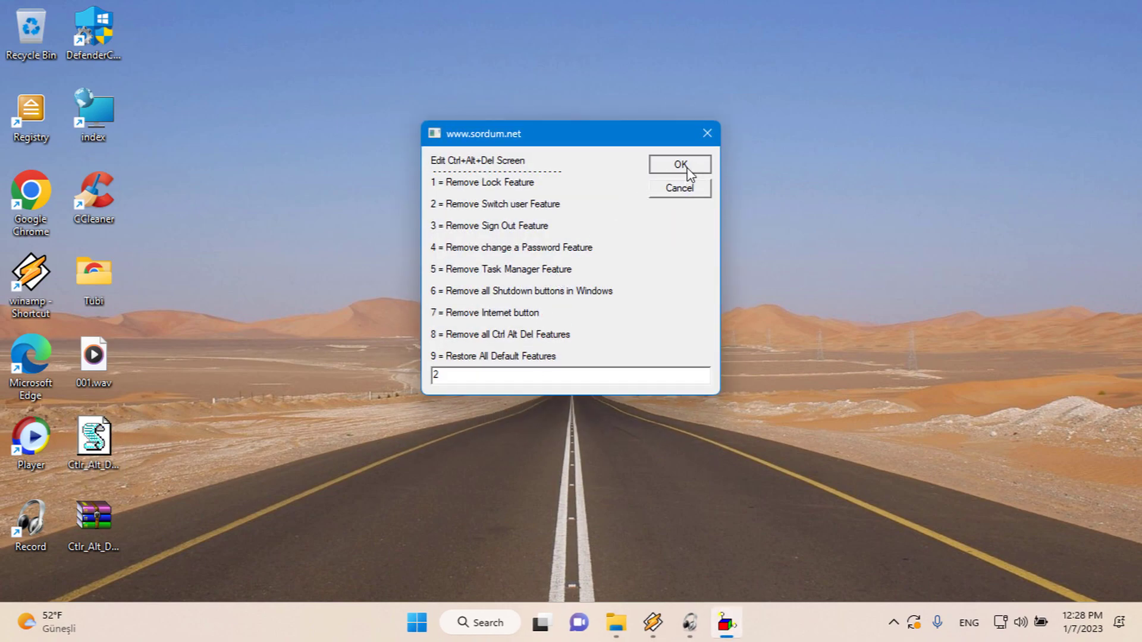
left_click(678, 163)
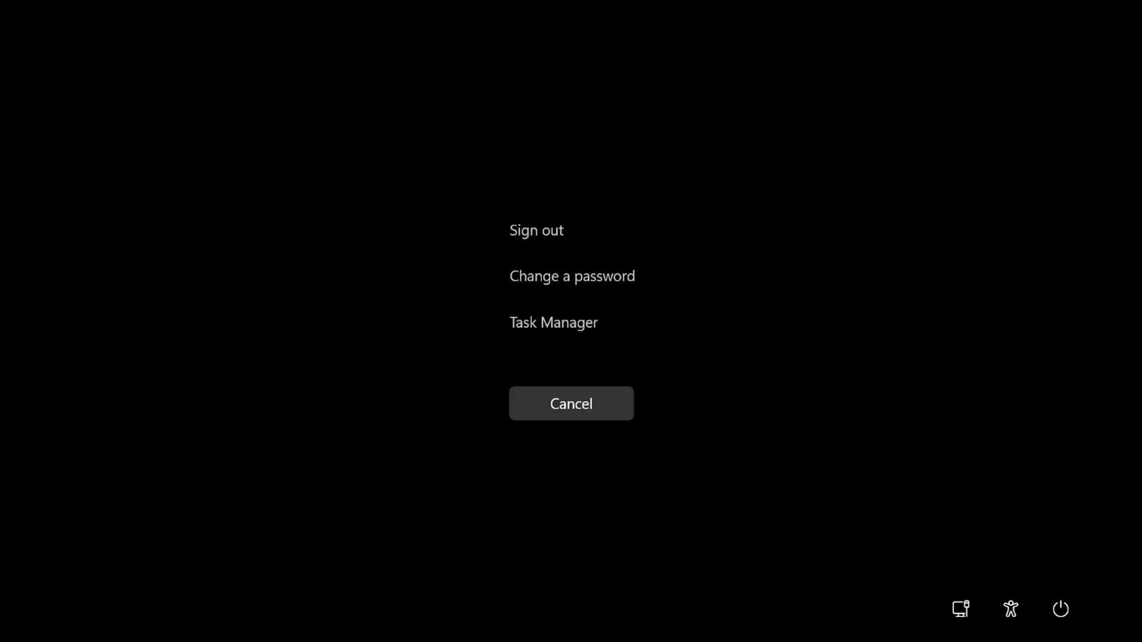
left_click(571, 403)
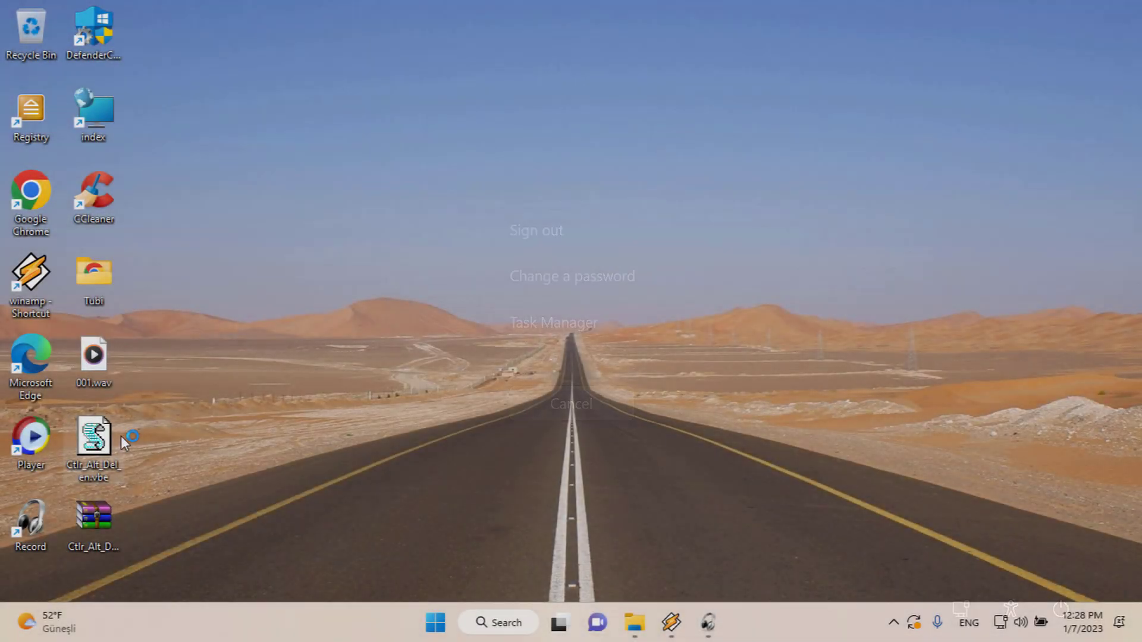
double_click(92, 437)
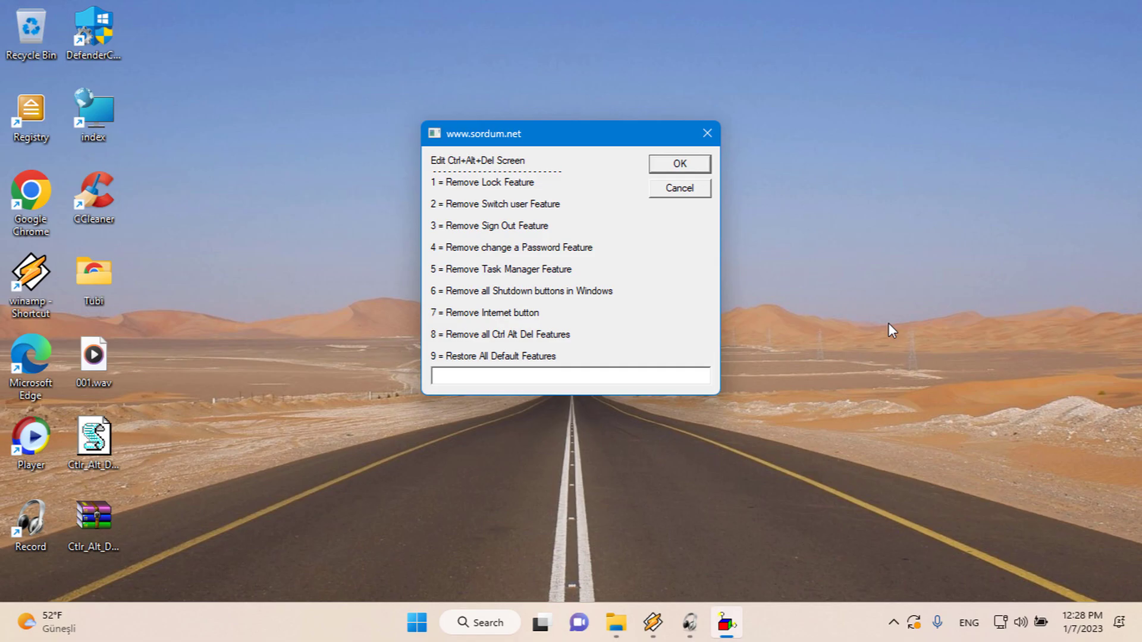
Step: Enter option 9 to restore all defaults and verify Lock and Switch user are back
type("9")
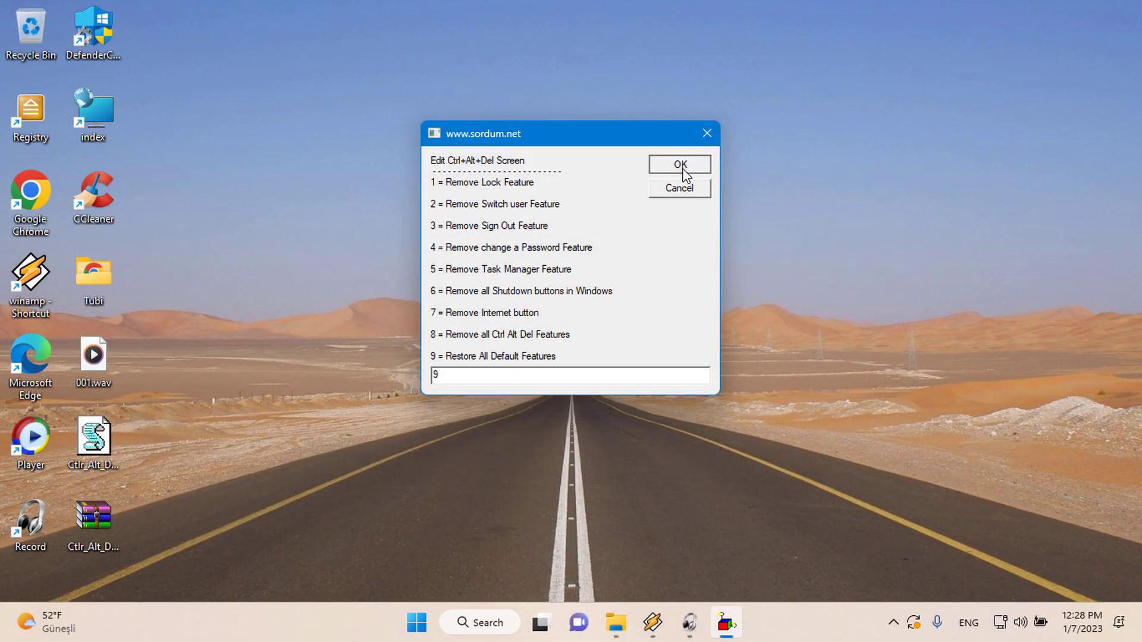
left_click(677, 163)
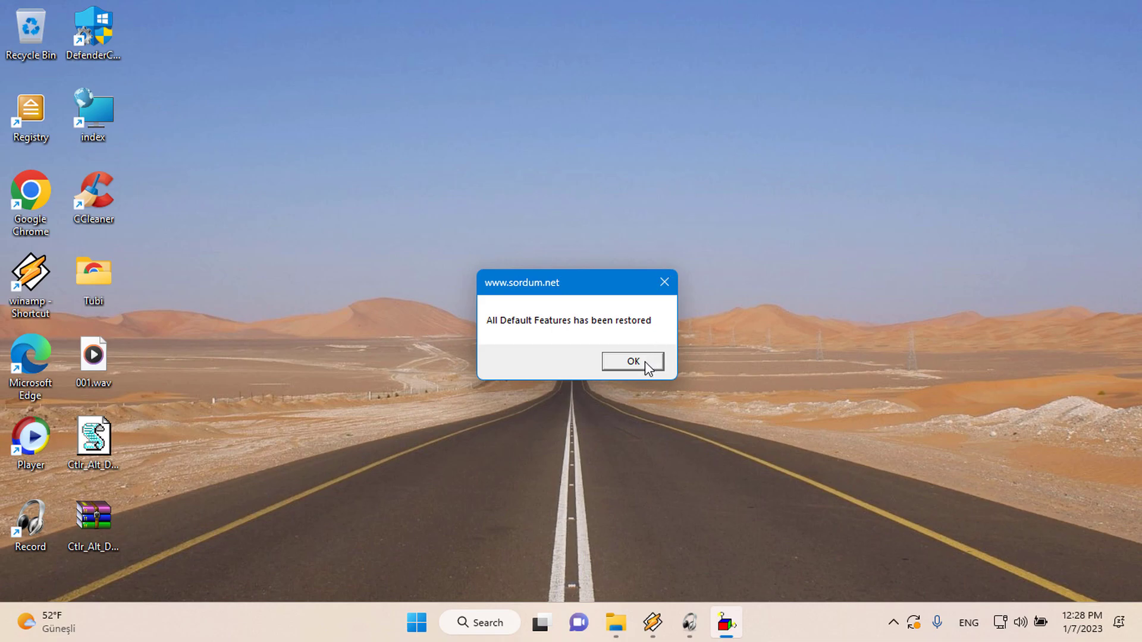
left_click(632, 361)
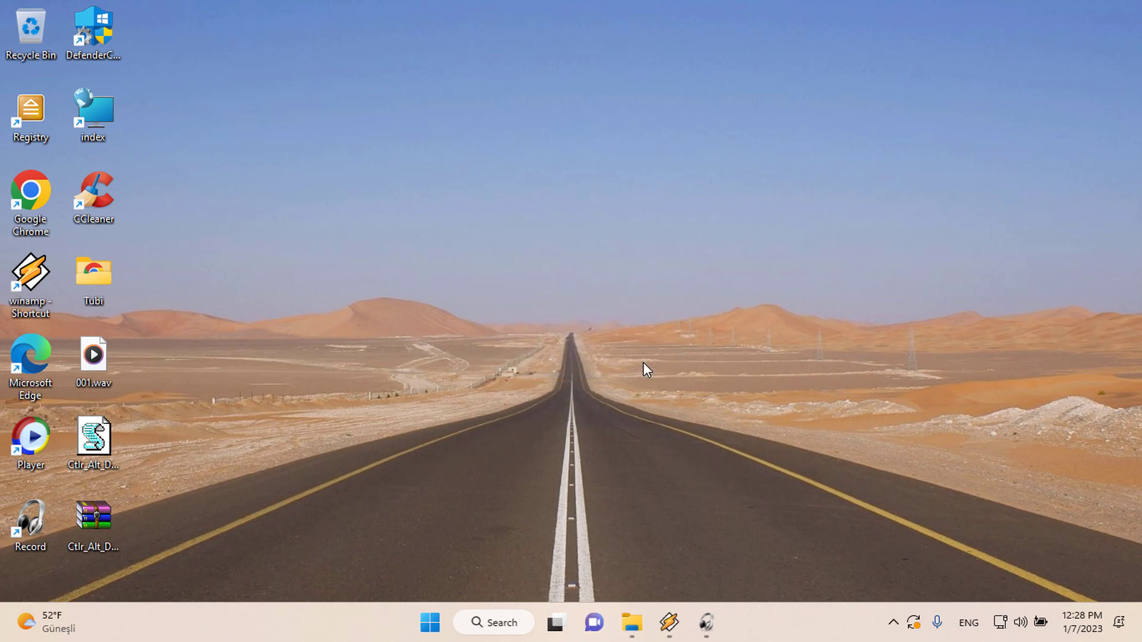
key("Ctrl+Alt+Delete")
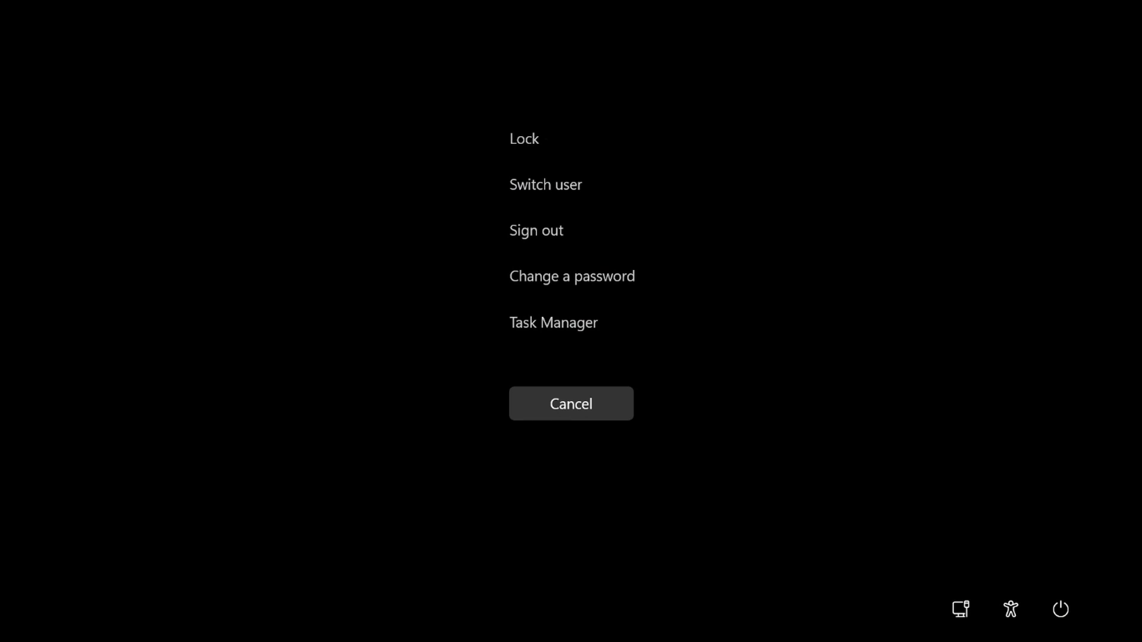